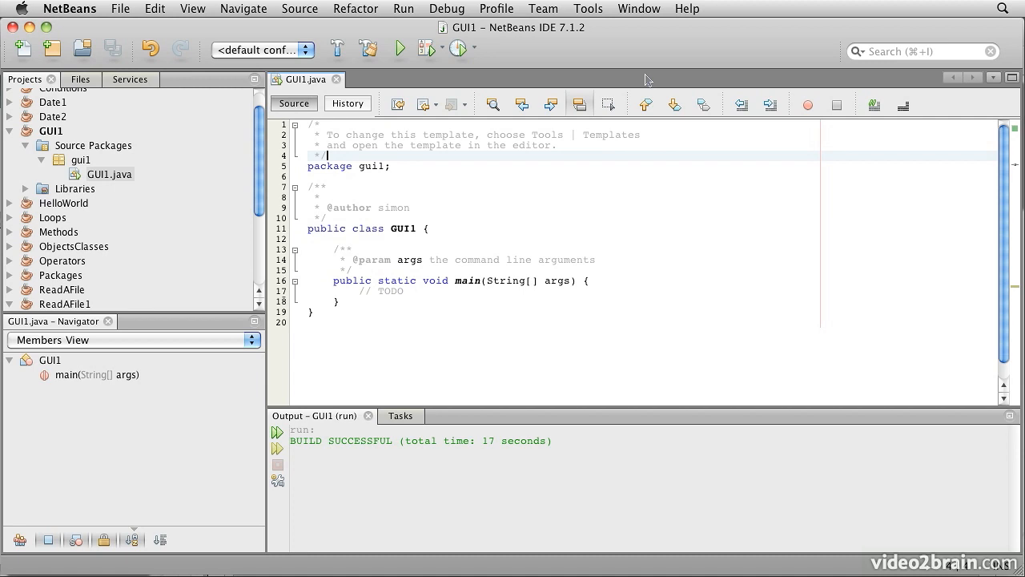
pyautogui.moveTo(631, 304)
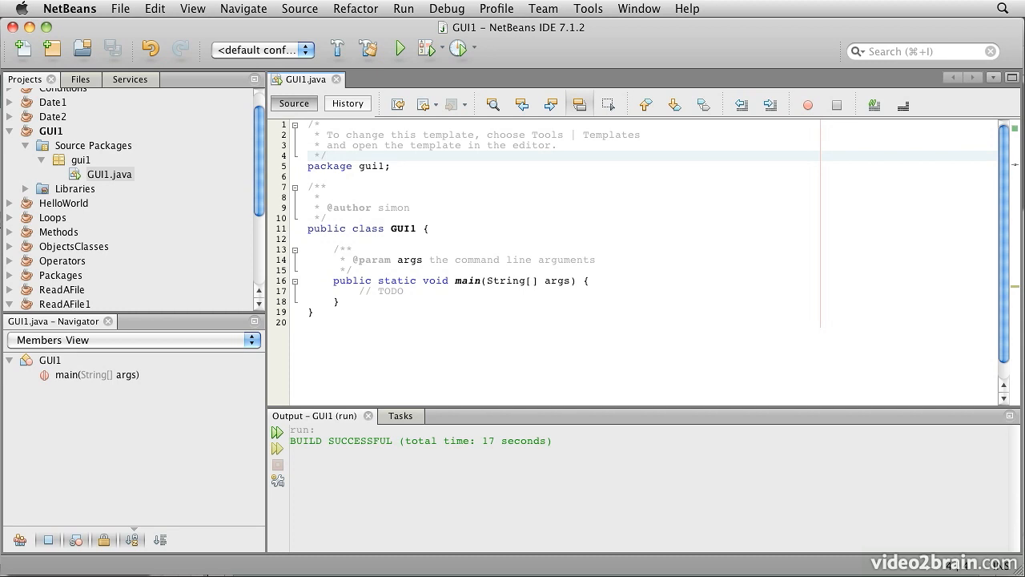
# Replace the TODO comment in main with JFrame jf = new JFrame("GUI components");
pyautogui.click(327, 155)
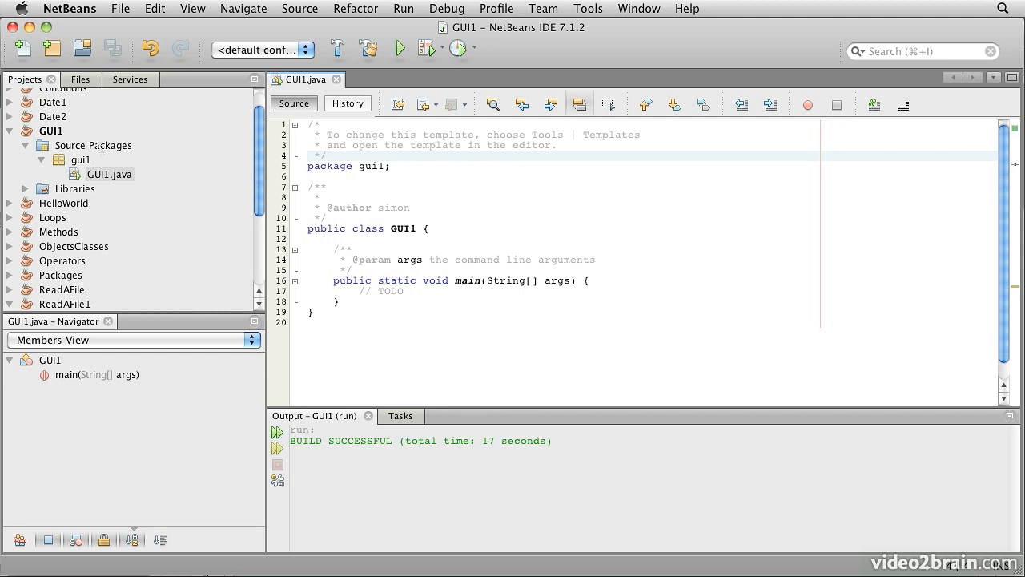
pyautogui.click(51, 130)
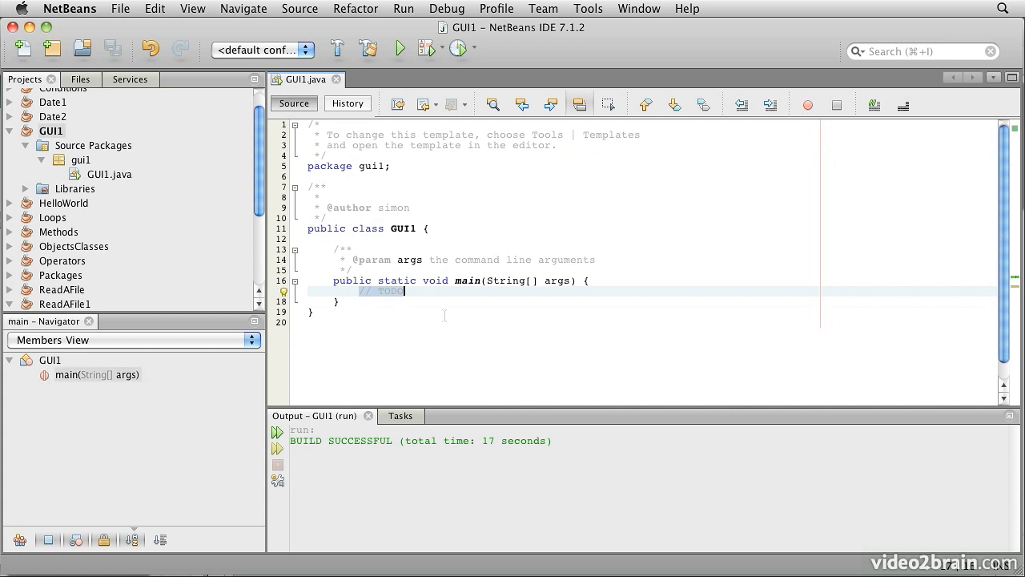
pyautogui.write('JFrame jf = new JFrame("GUI components");')
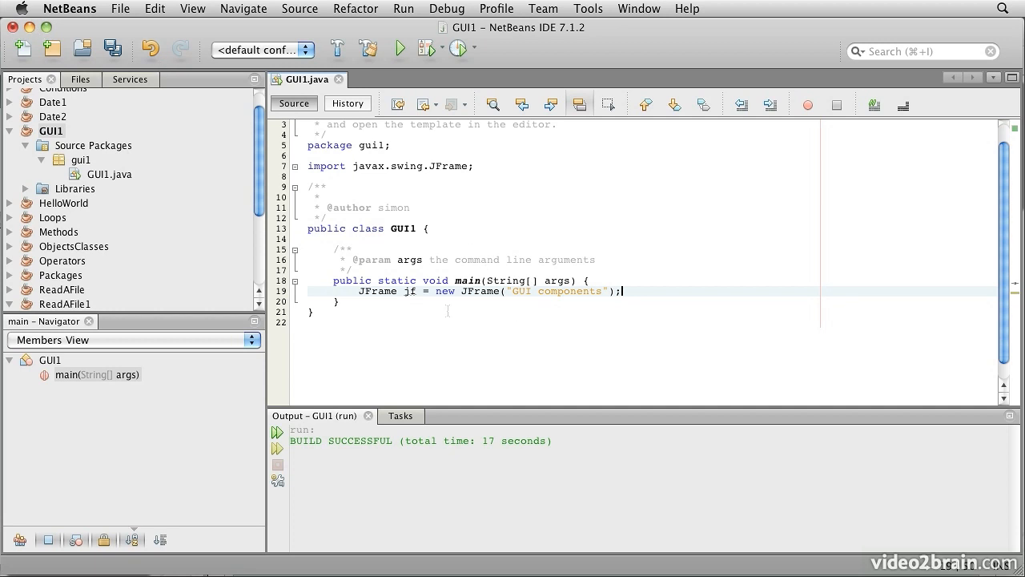
pyautogui.moveTo(653, 294)
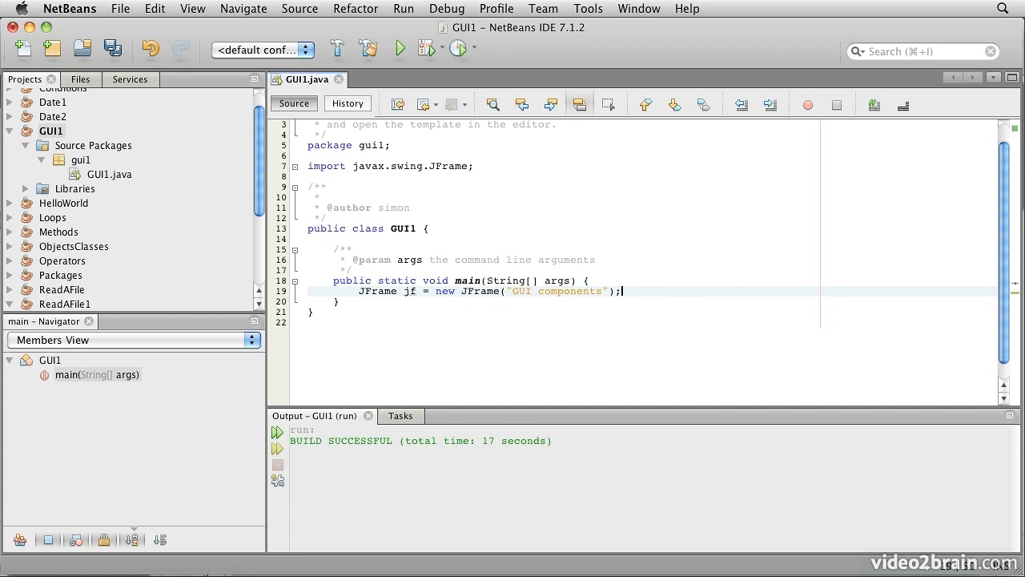
# Add jf.setVisible(true); and jf.setBounds(10, 10, 300, 200); below the frame declaration
pyautogui.press('Enter')
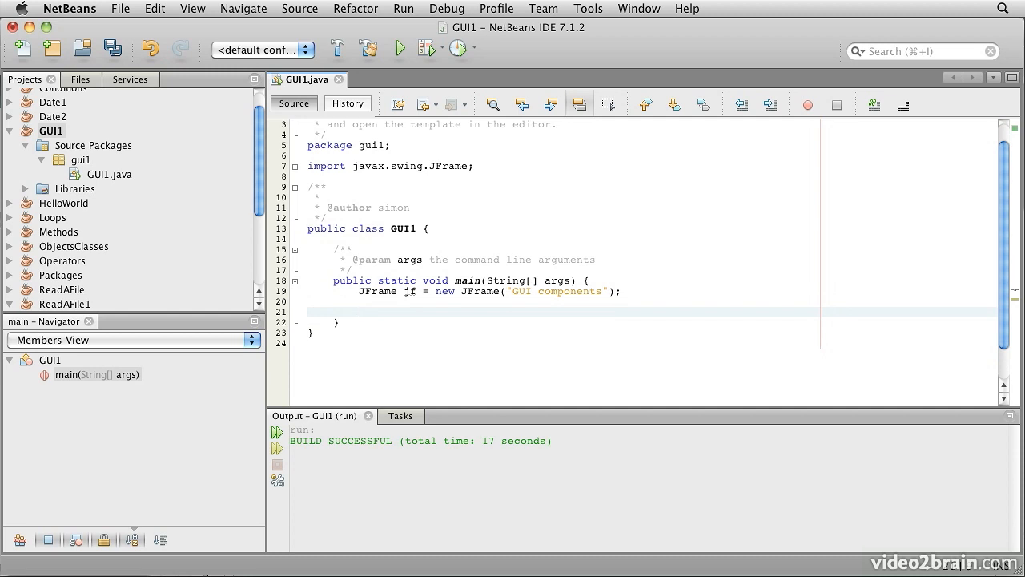
pyautogui.write('jf.setVisible(true);')
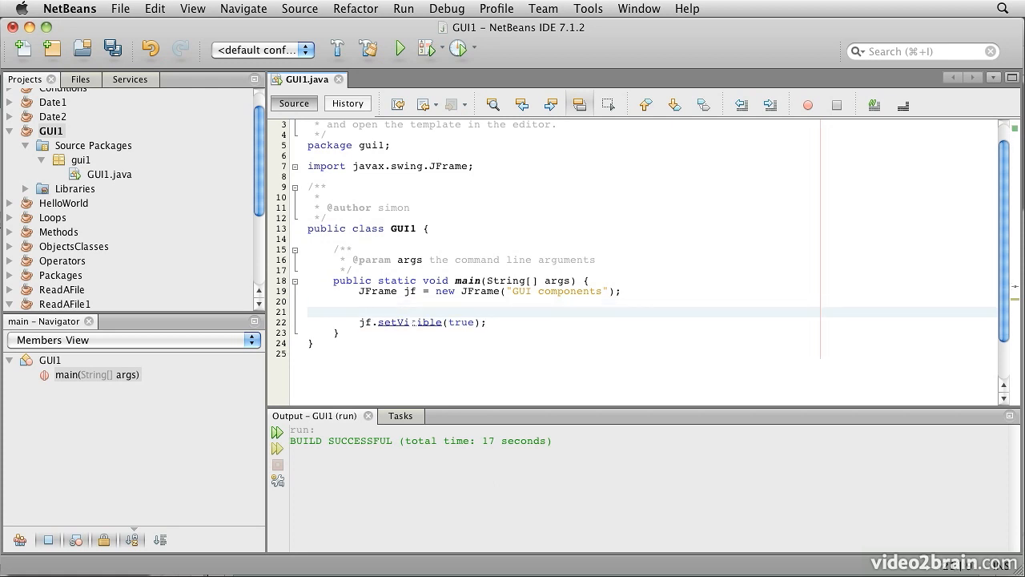
pyautogui.write('jf.setBounds(10, 10, 300, 200);')
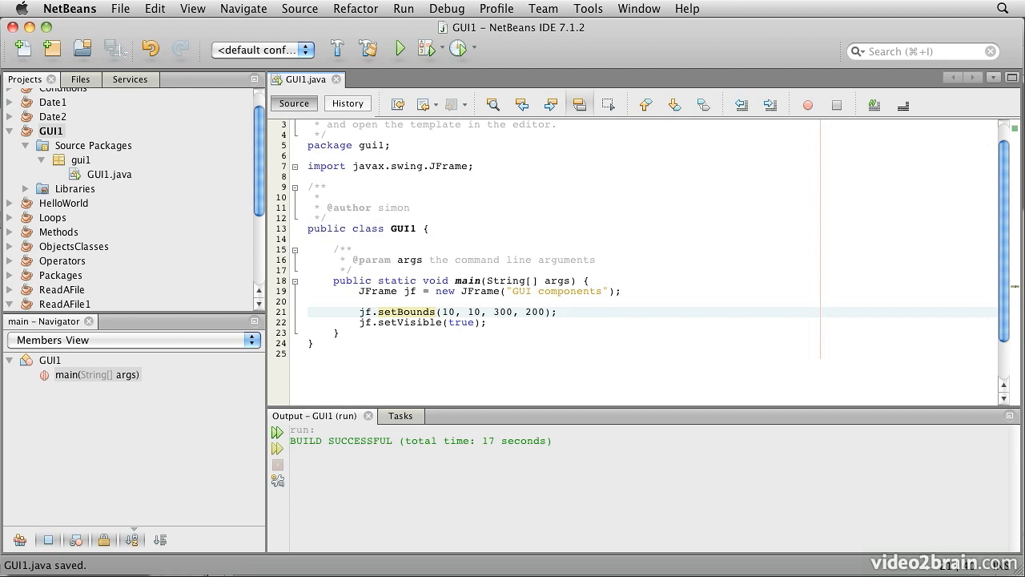
pyautogui.moveTo(400, 50)
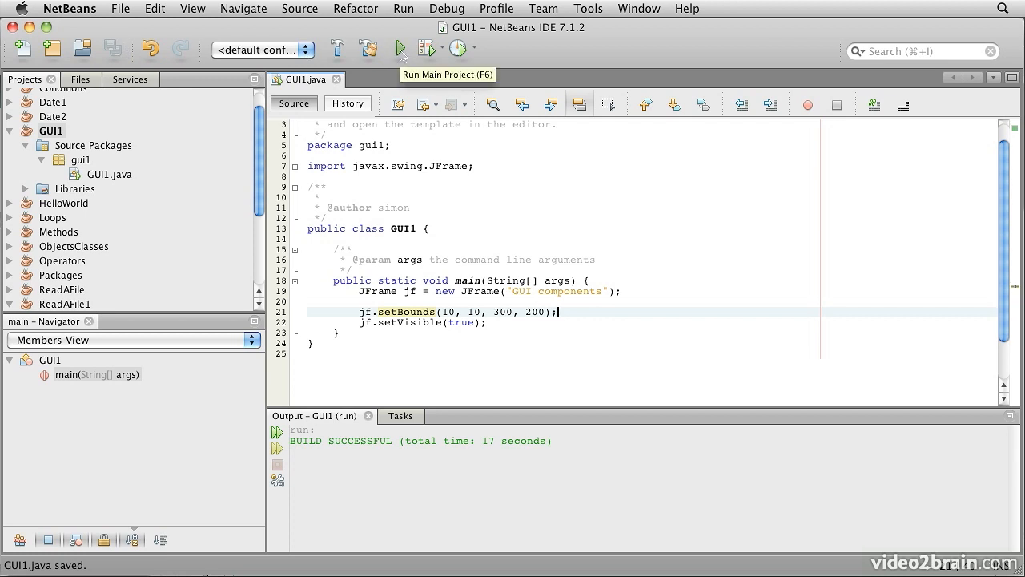
# Run GUI1 to view the empty 'GUI components' window, then close it
pyautogui.click(401, 50)
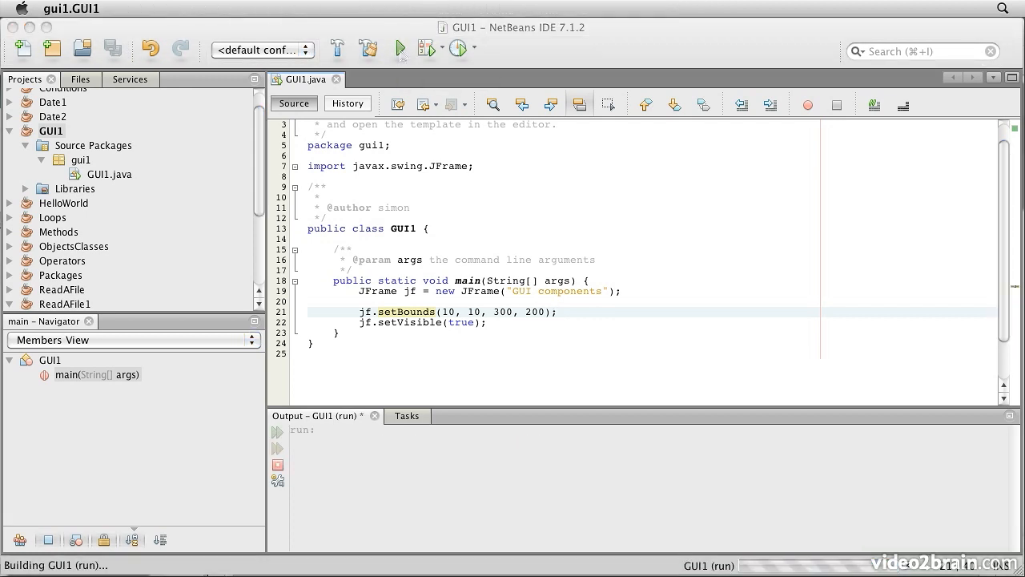
pyautogui.click(397, 49)
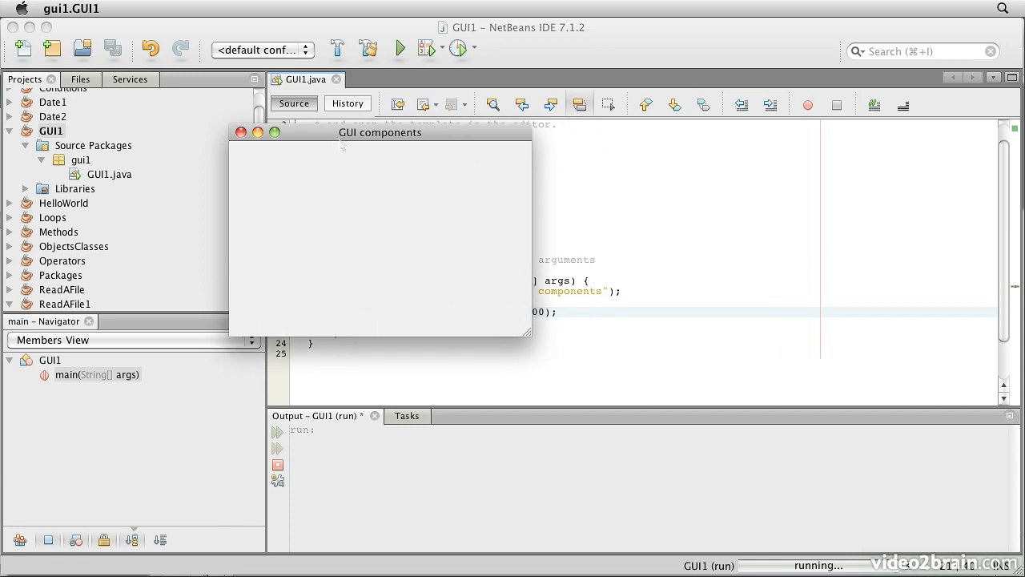
pyautogui.moveTo(432, 139)
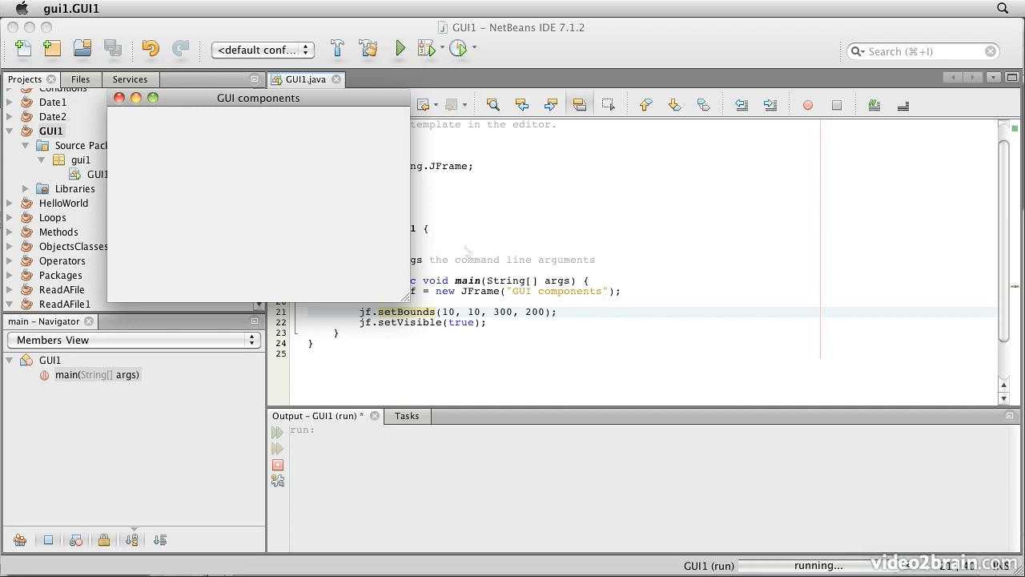
pyautogui.moveTo(127, 107)
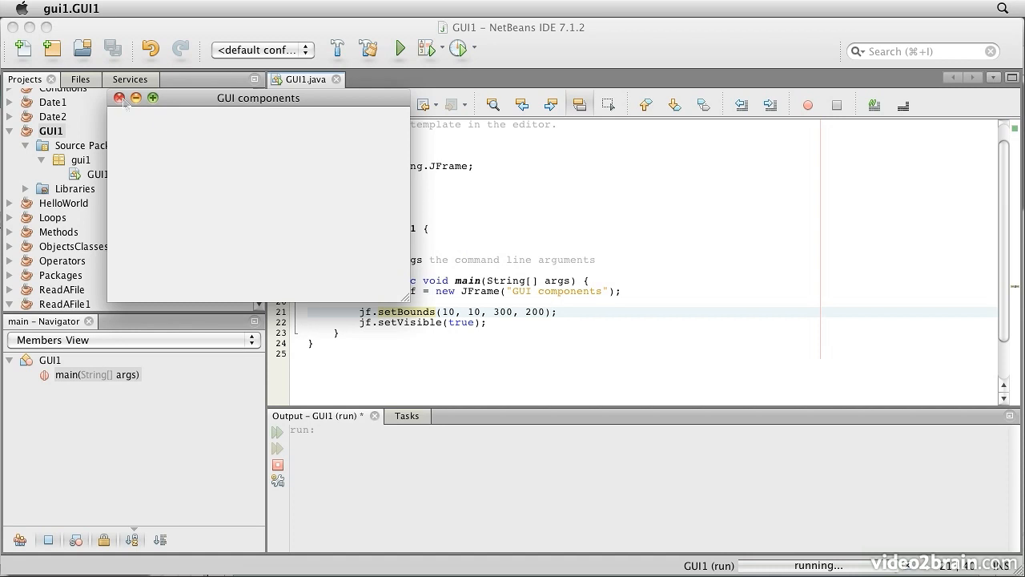
pyautogui.click(118, 97)
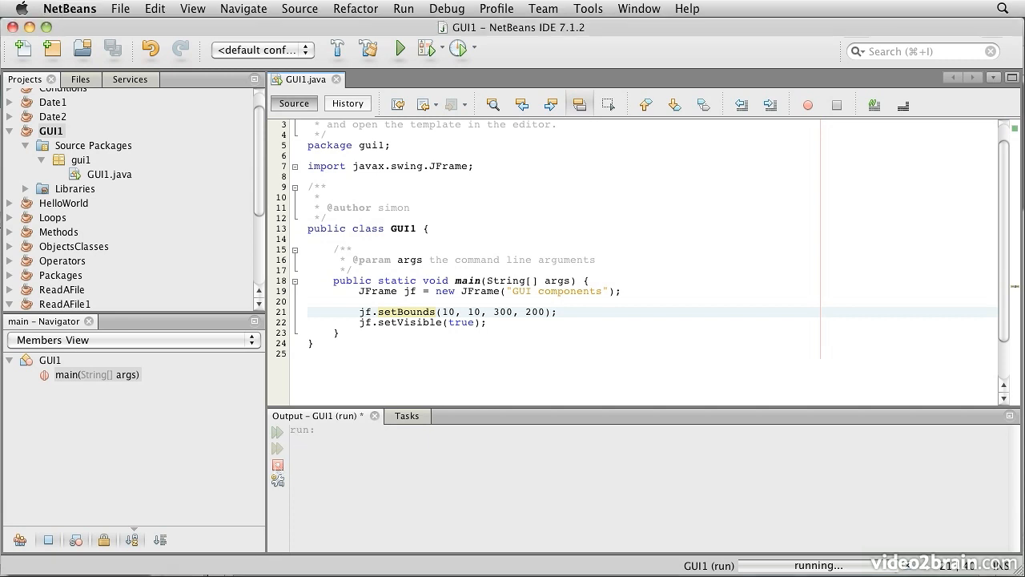
# Stop the lingering run, set EXIT_ON_CLOSE as the frame's close operation, and rerun GUI1
pyautogui.click(807, 104)
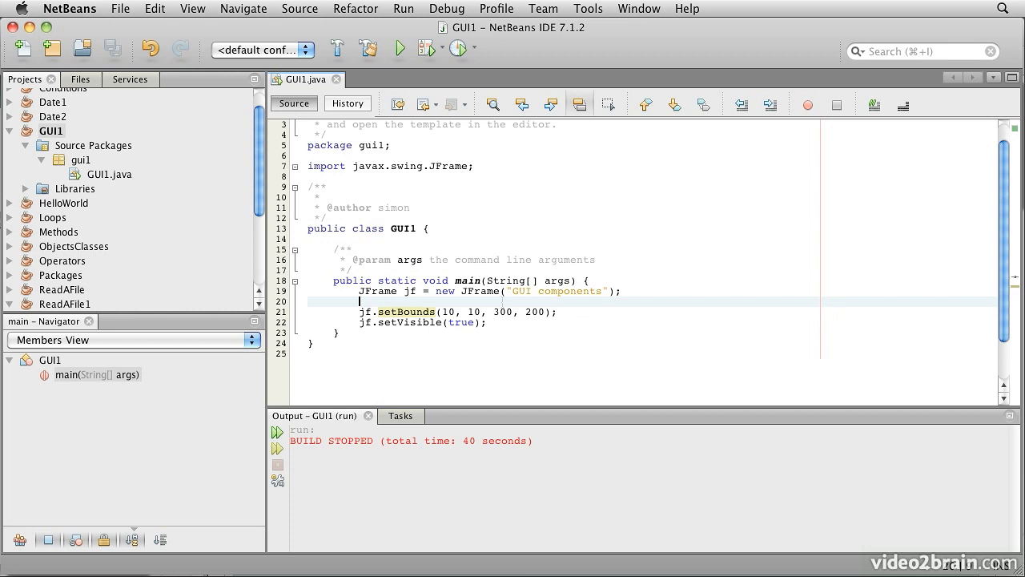
pyautogui.write('jf.setDefaultCloseOperation(JFrame.EXIT_ON_CLOSE);')
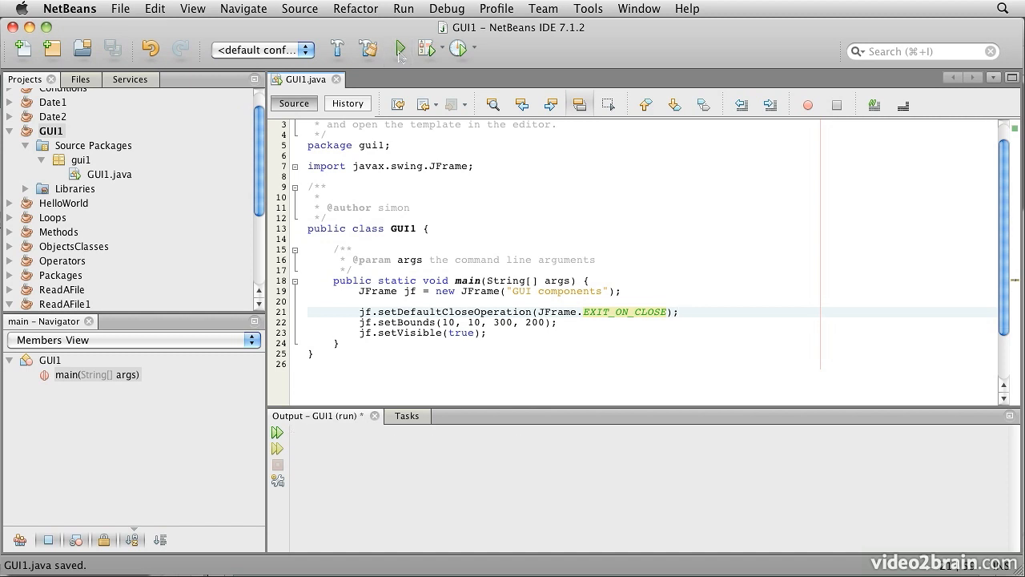
pyautogui.click(397, 49)
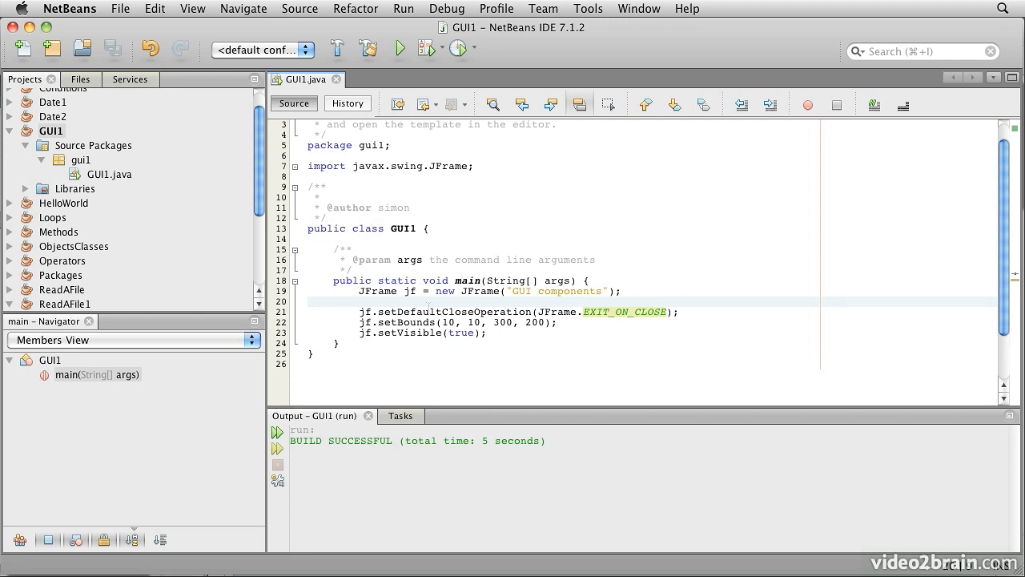
# Add jf.setLayout(new GridLayout(2,2)); to the frame setup in main
pyautogui.write('jf.setLayout(new GridLayout(2,2));')
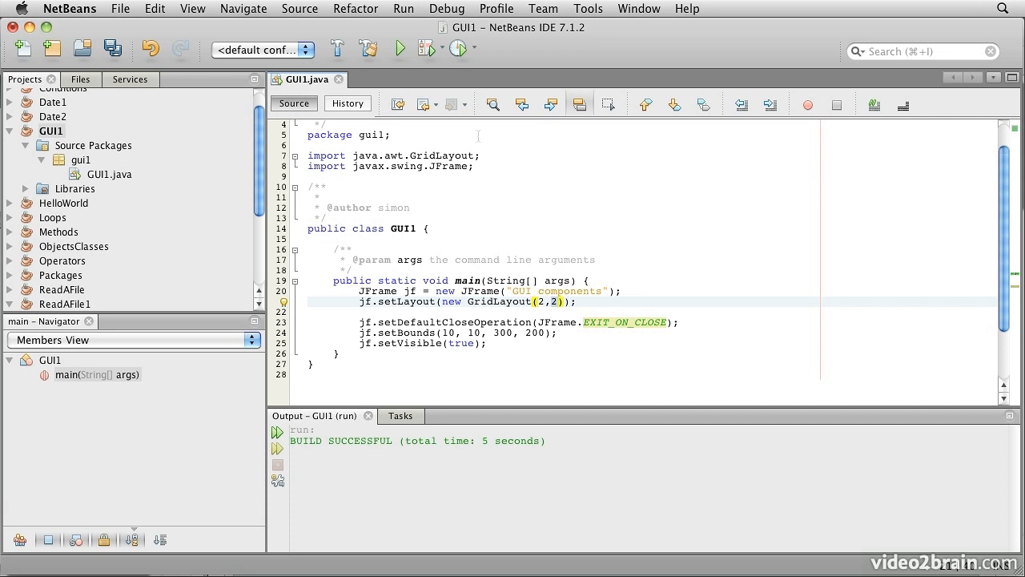
pyautogui.moveTo(447, 176)
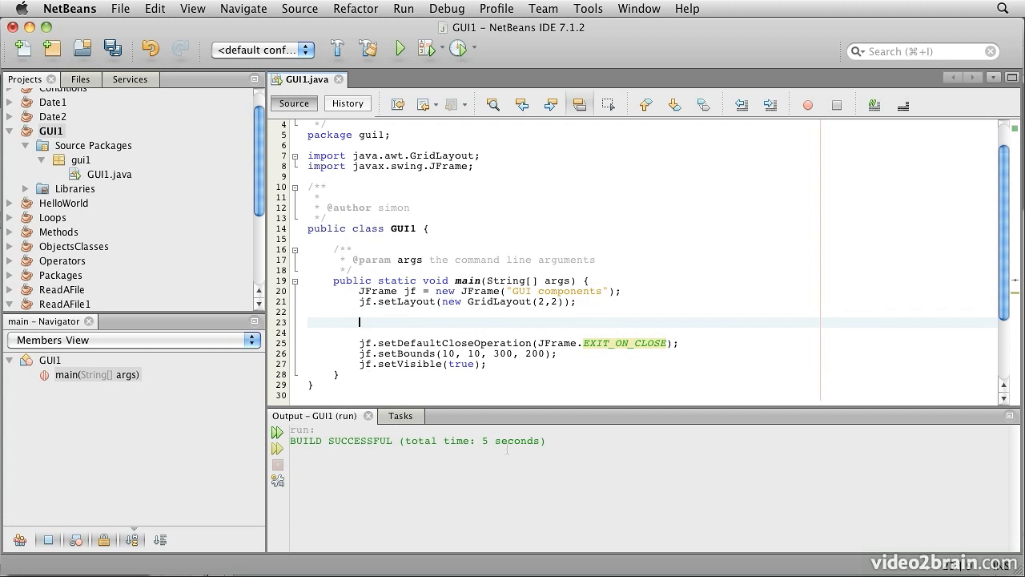
# Declare JButton b labelled 'Click Me' in main and run GUI1 to see it
pyautogui.write('JButton b = new JButton("Click Me");')
pyautogui.write('jf.add(b);')
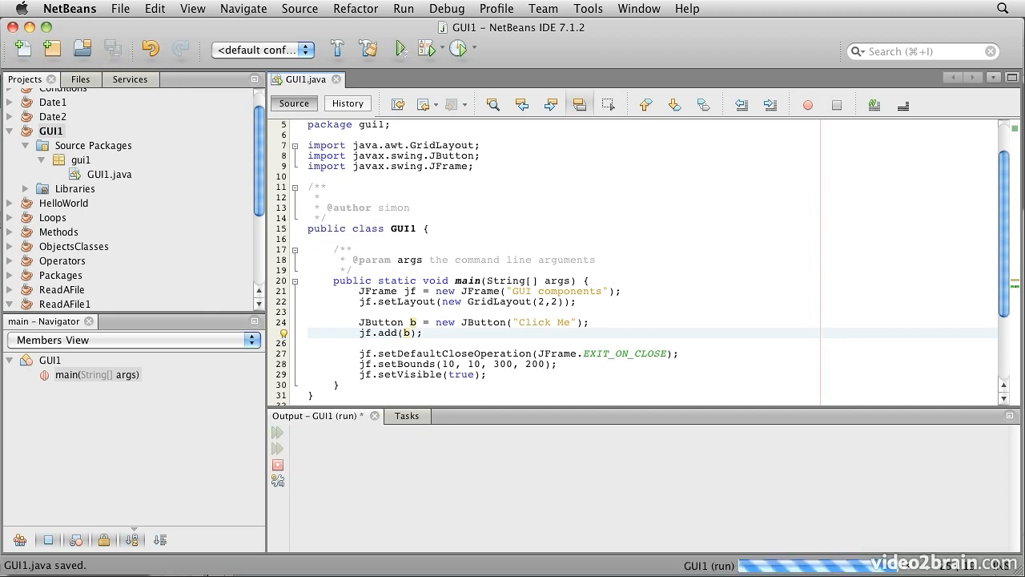
pyautogui.click(396, 50)
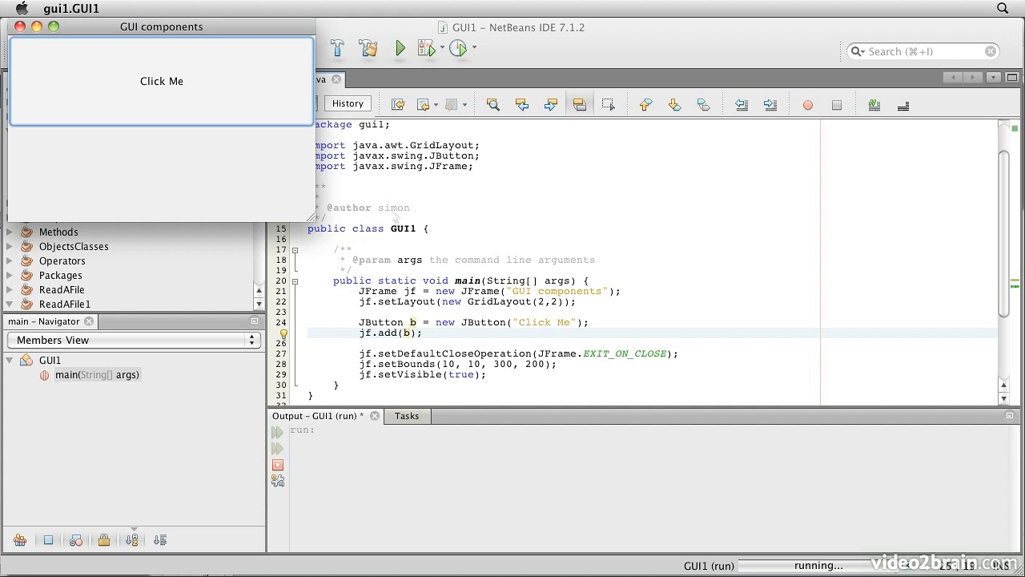
pyautogui.moveTo(248, 186)
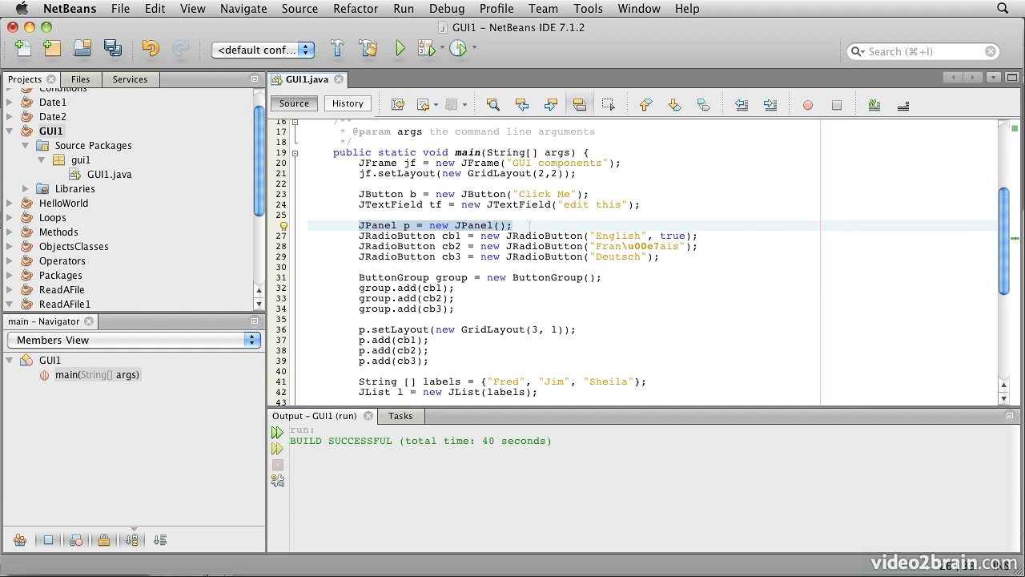
pyautogui.click(512, 225)
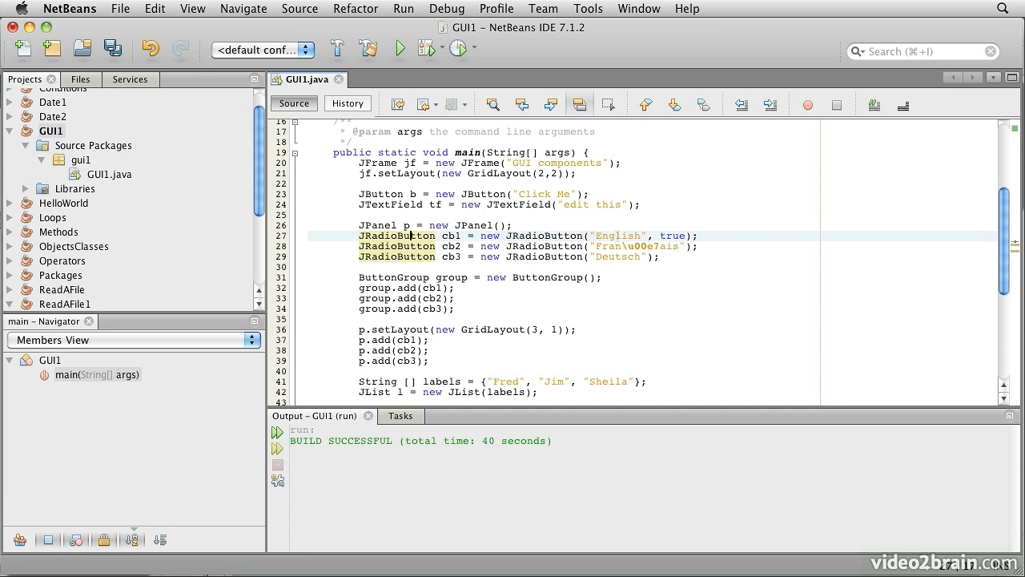
pyautogui.doubleClick(619, 235)
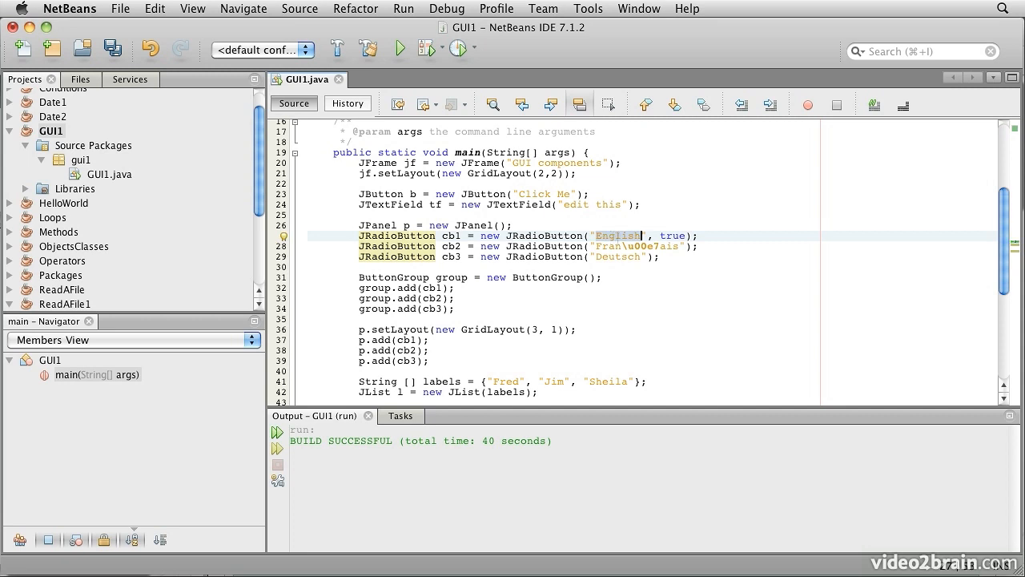
pyautogui.click(618, 246)
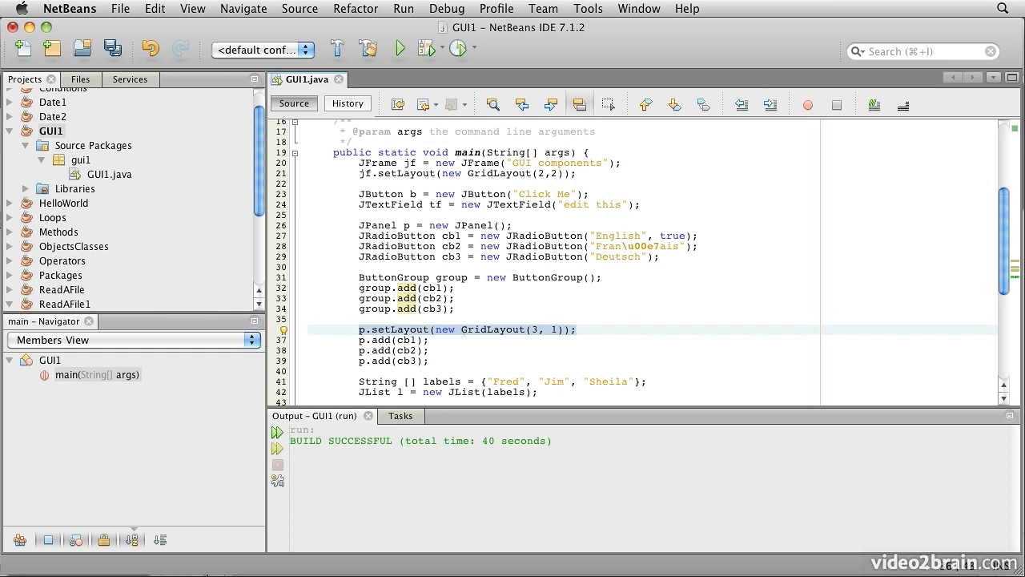
pyautogui.click(577, 329)
pyautogui.write('jf.add(l);')
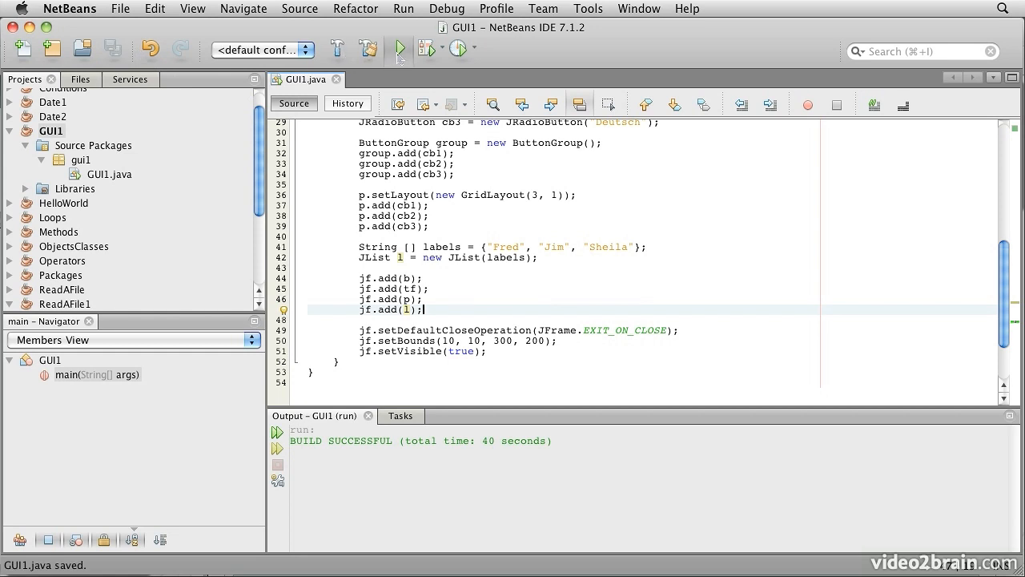
# Run GUI1, press Click Me, and type 'asd' and 'adf alsk asf' into the text field
pyautogui.click(396, 49)
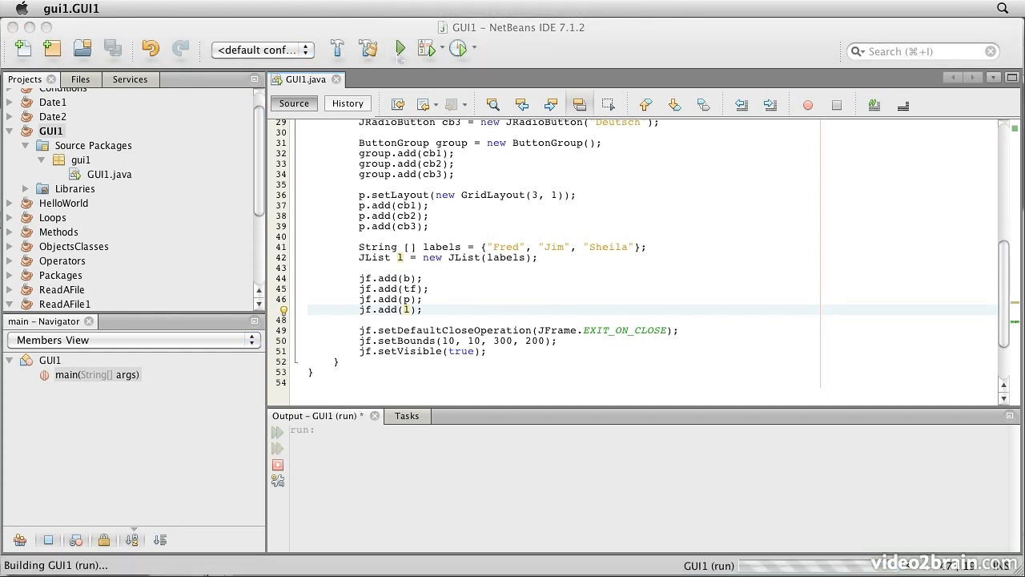
pyautogui.click(396, 48)
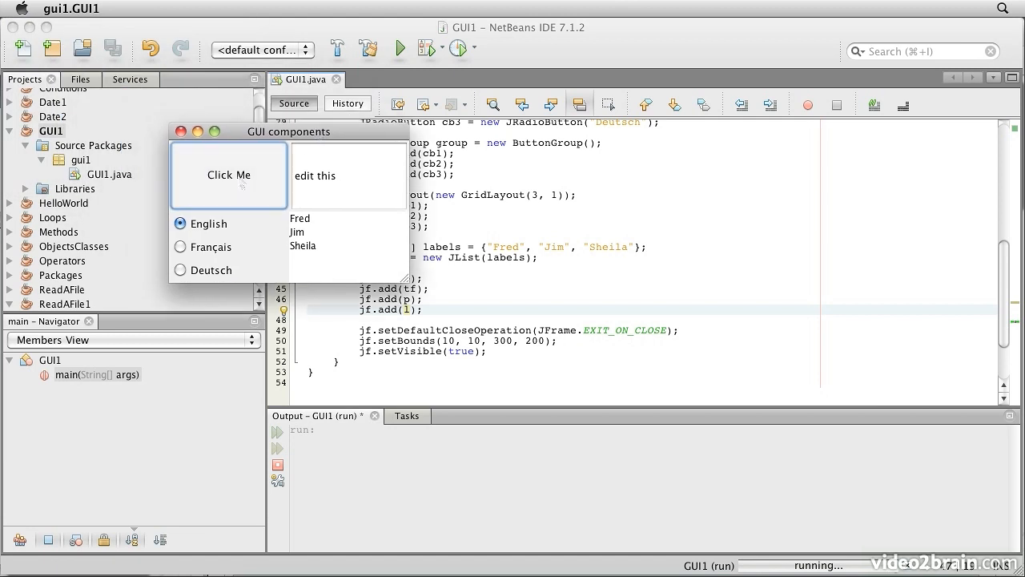
pyautogui.click(348, 175)
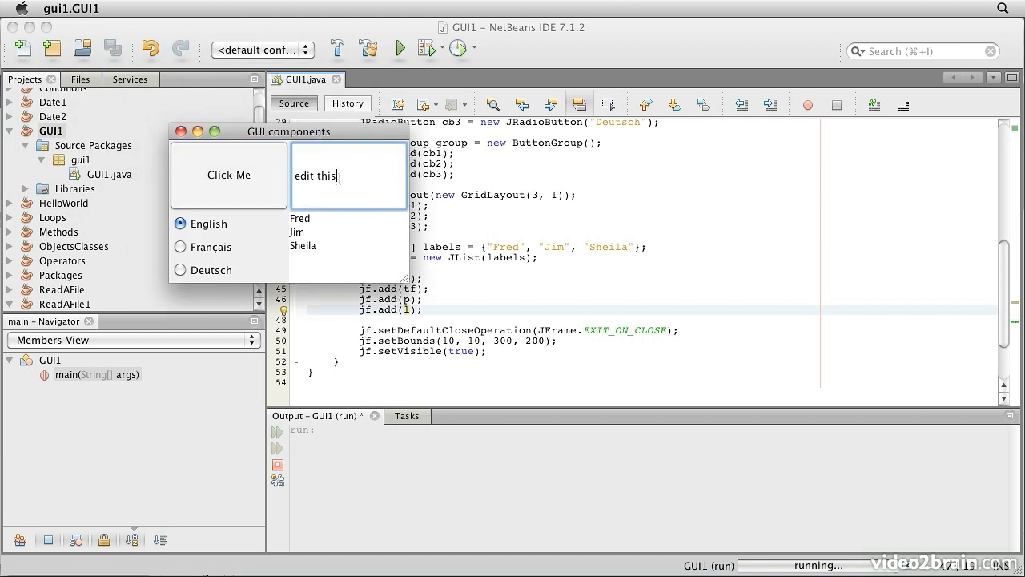
pyautogui.write('asd')
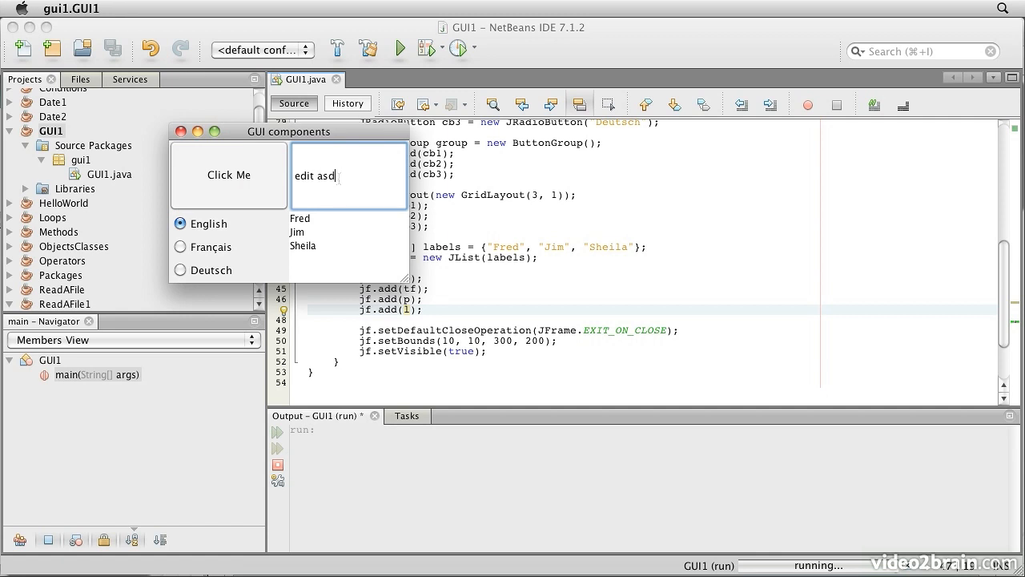
pyautogui.write('adf alsk asf')
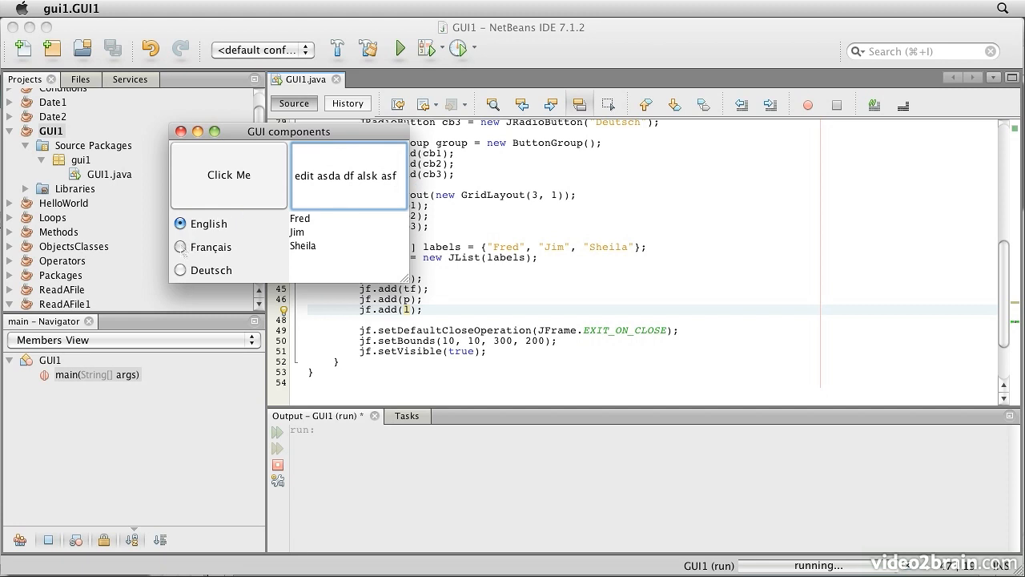
# Switch the language radio buttons among Deutsch, English and Français
pyautogui.click(180, 270)
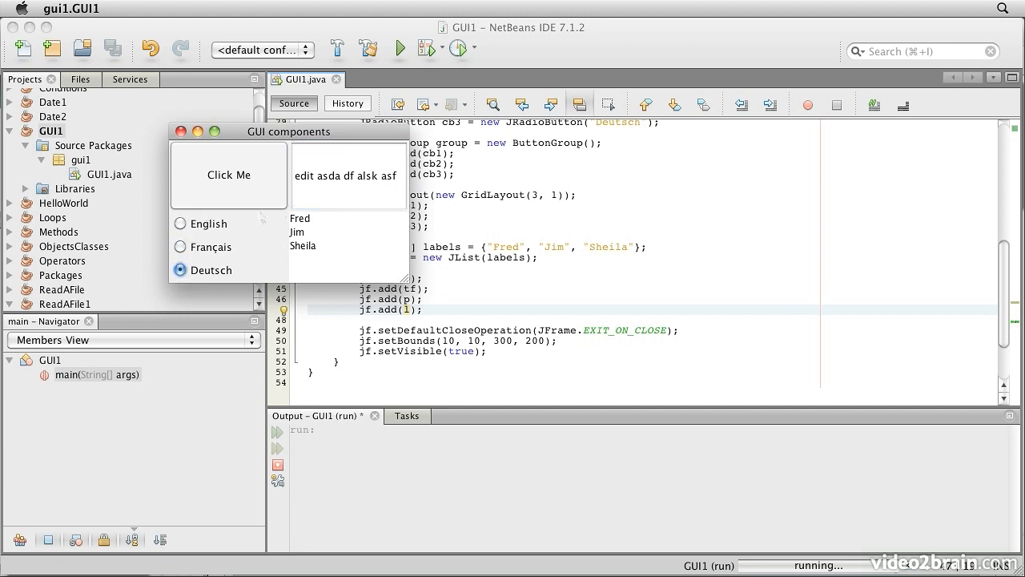
pyautogui.moveTo(194, 232)
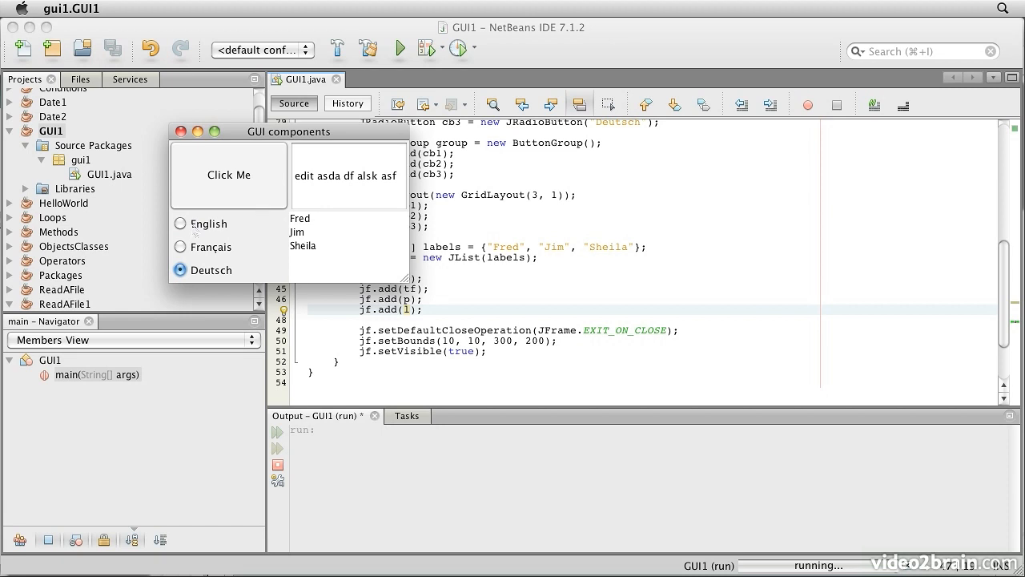
pyautogui.moveTo(200, 222)
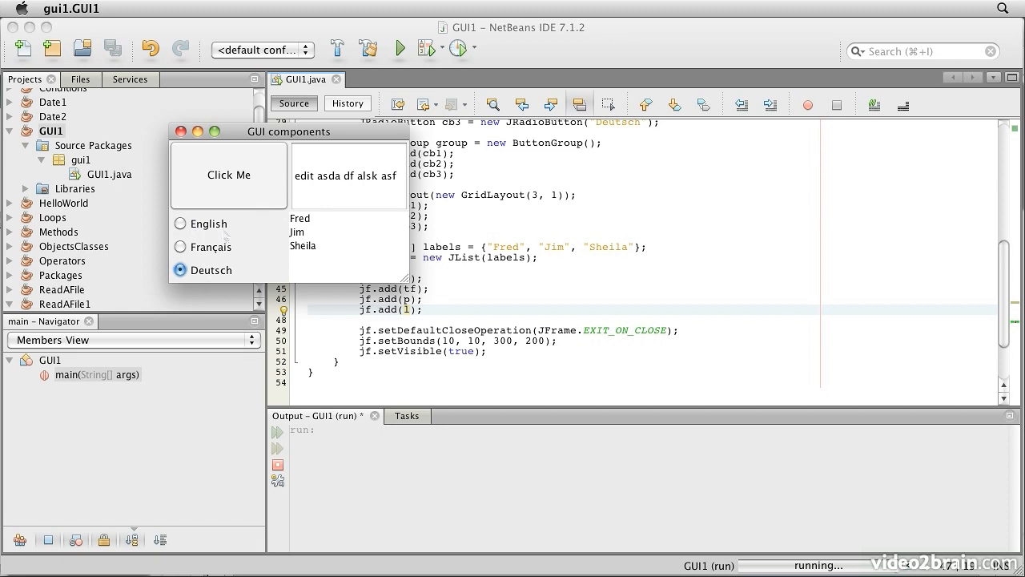
pyautogui.click(180, 223)
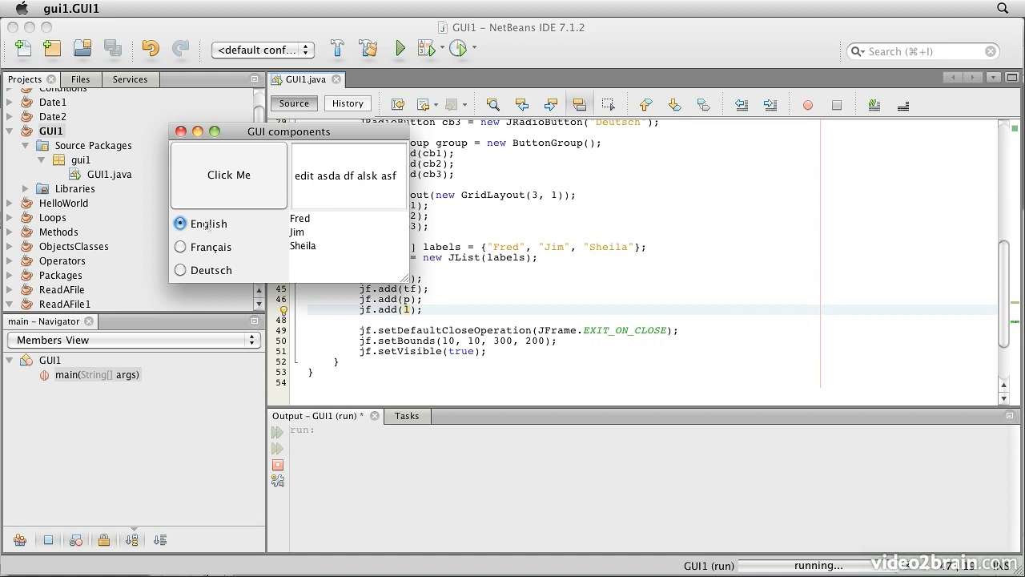
pyautogui.click(180, 247)
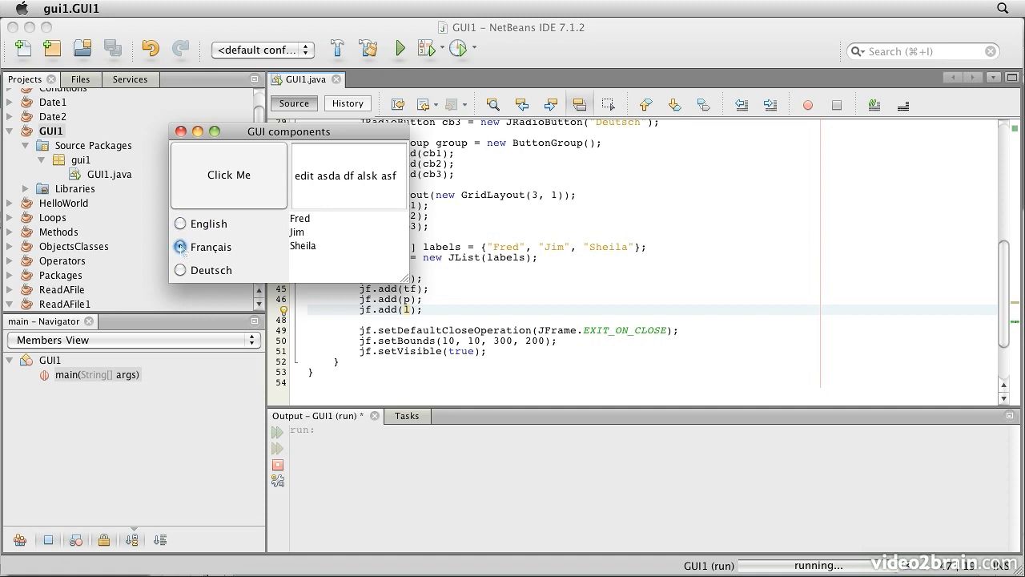
pyautogui.click(180, 270)
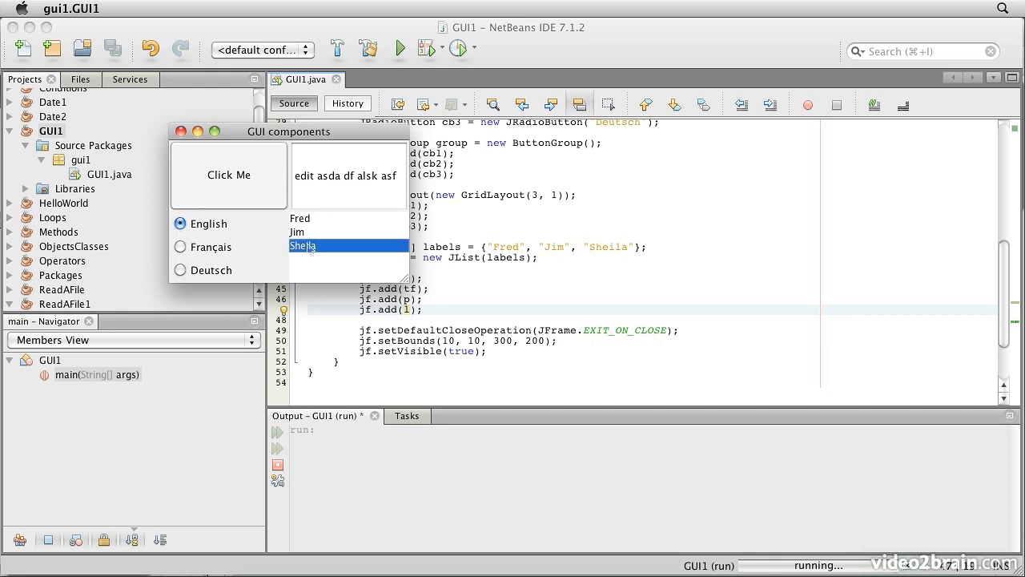
# Select Jim and Sheila in the names list, then close the window
pyautogui.click(321, 232)
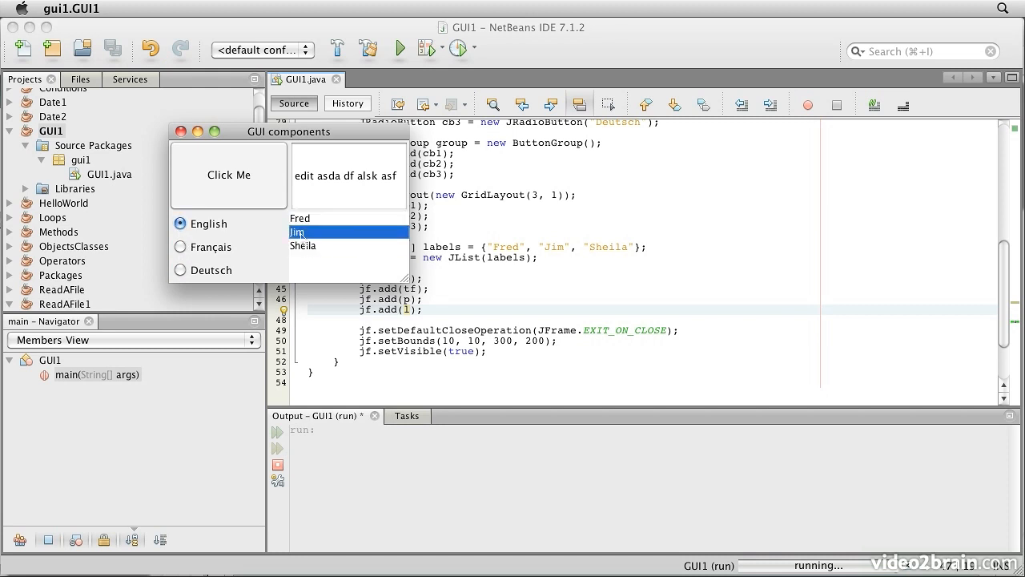
pyautogui.click(303, 245)
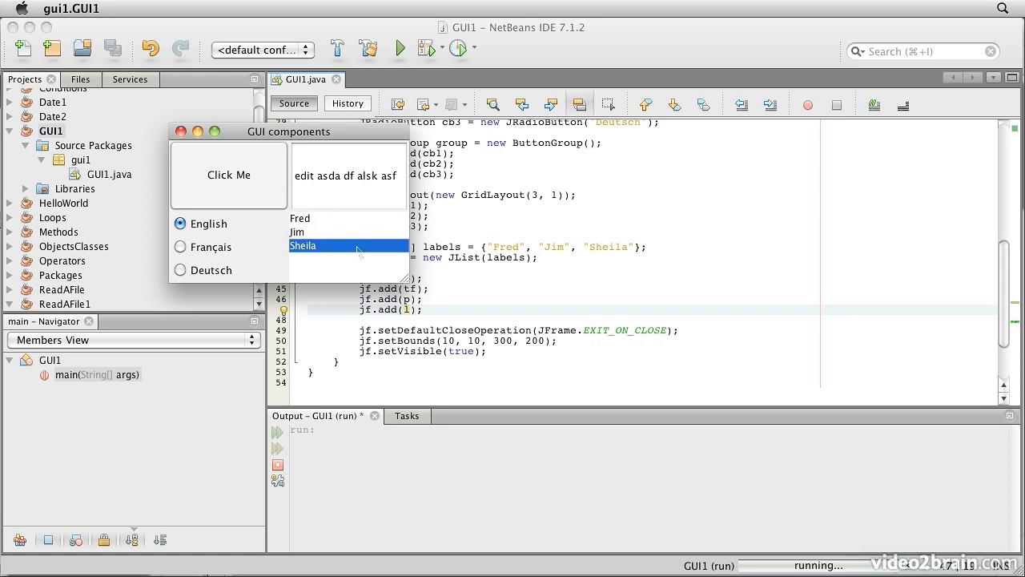
pyautogui.click(316, 232)
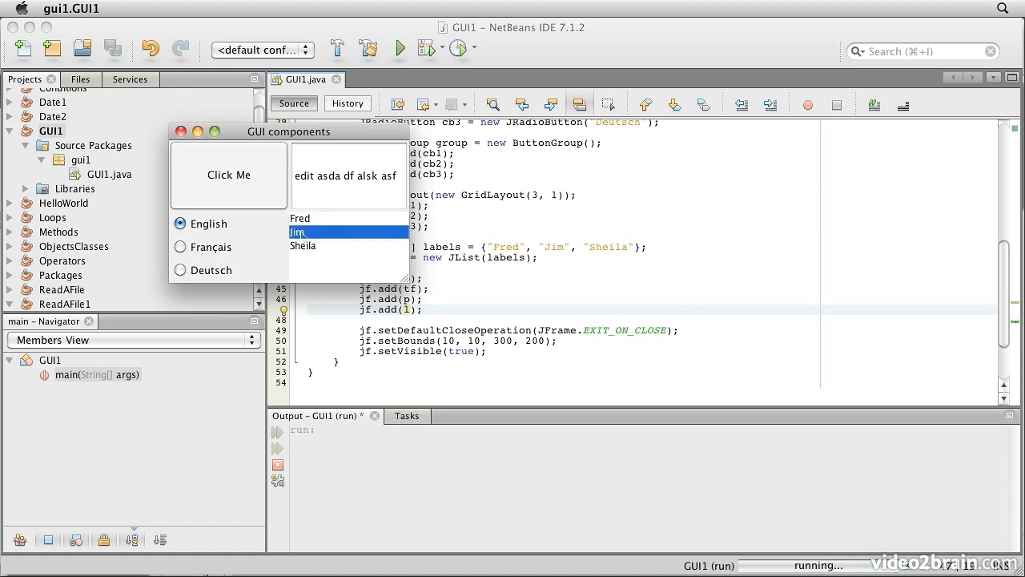
pyautogui.click(300, 218)
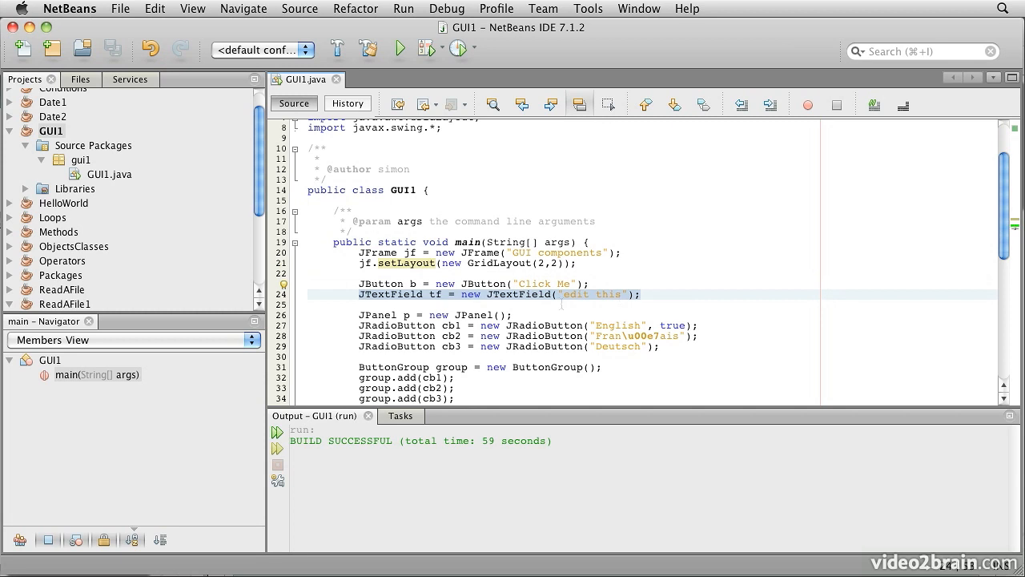
# Scroll the editor and select the p.setLayout and p.add lines 36–39
pyautogui.scroll(-3)
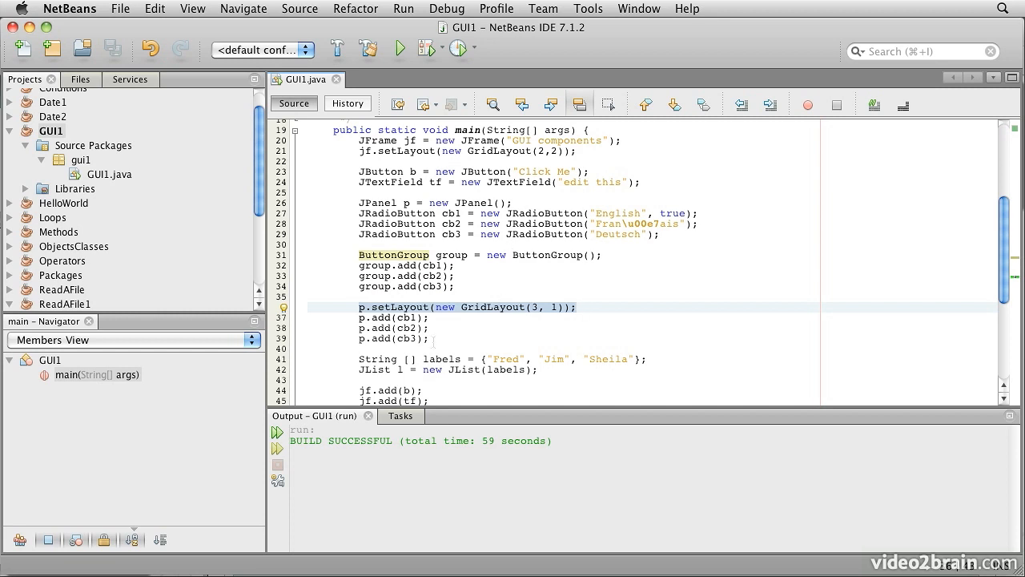
pyautogui.moveTo(336, 306); pyautogui.dragTo(433, 338)
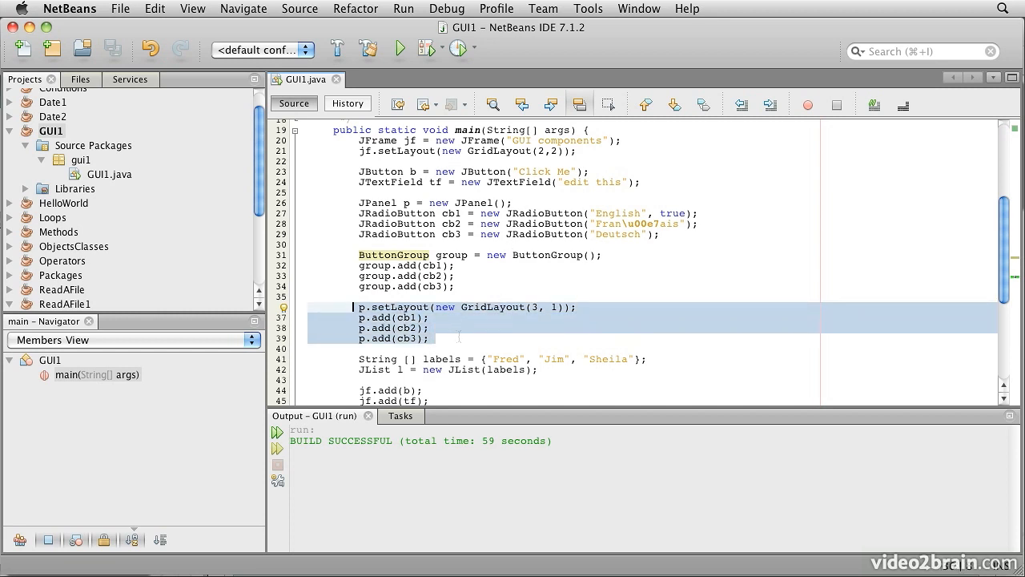
pyautogui.scroll(-3)
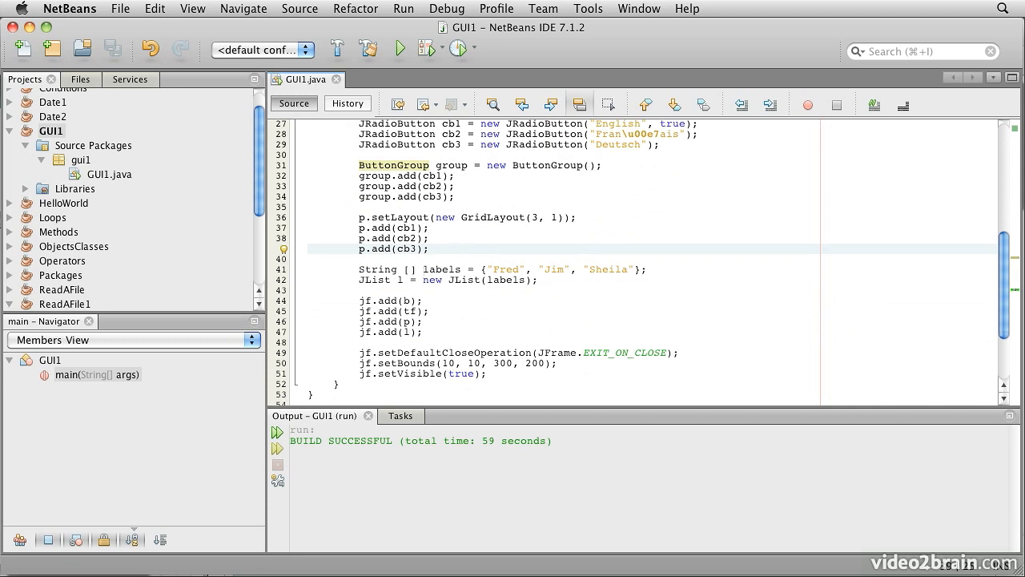